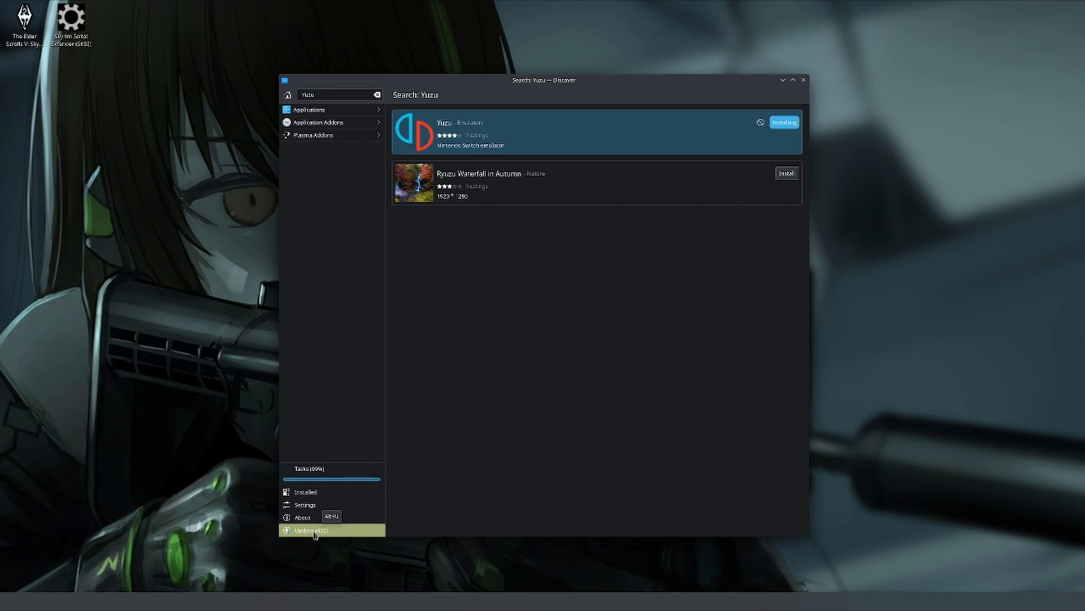
- View Yuzu's details page in Discover and read down through its description
click(310, 529)
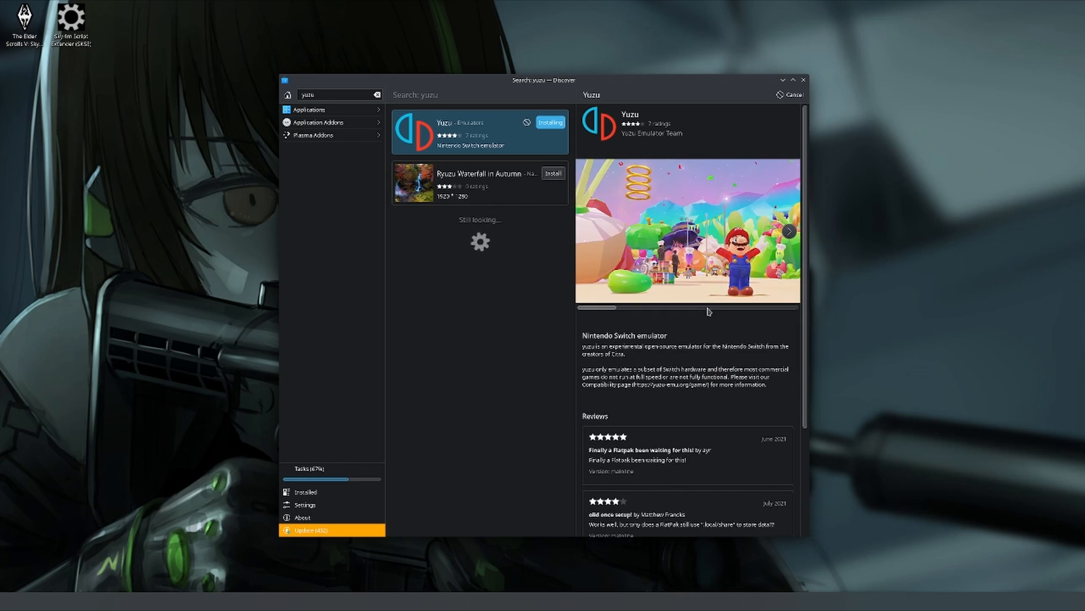
scroll(down, 3)
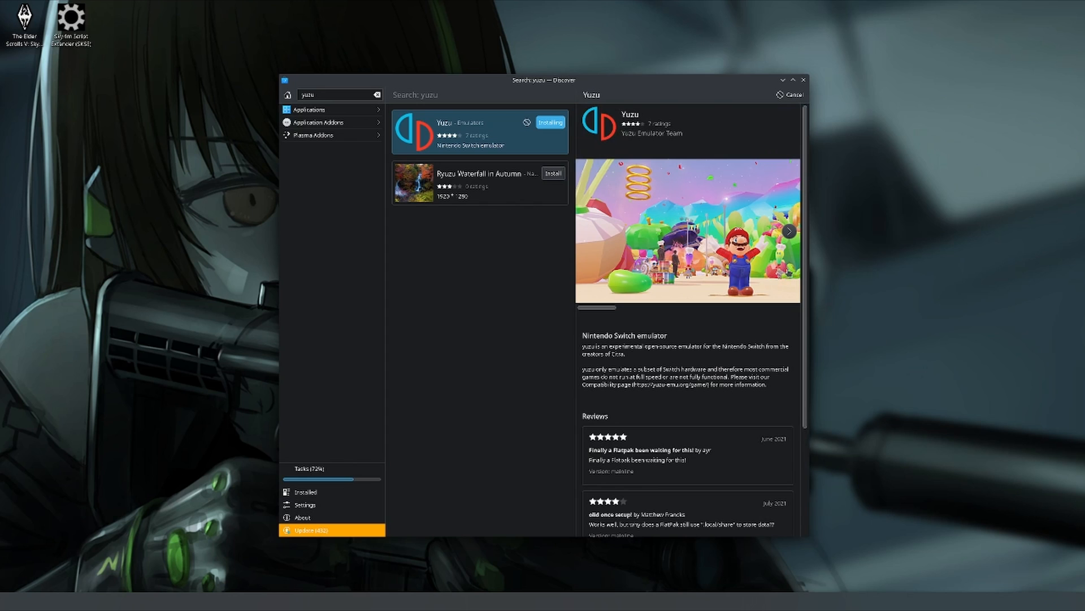
scroll(down, 3)
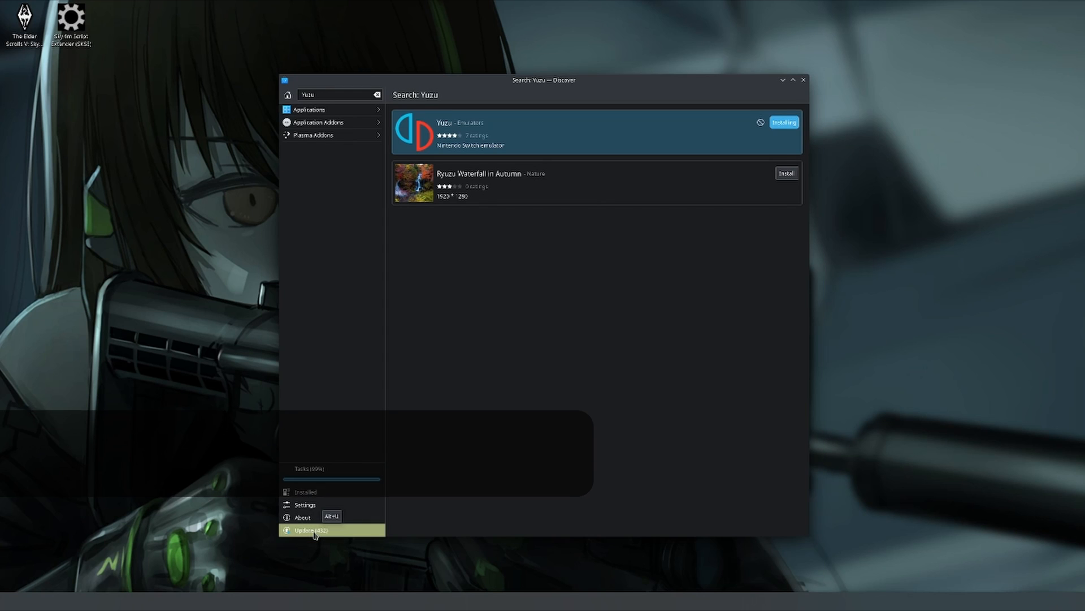
- Review the pending Updates list, then search Discover for 'yuzu' again
click(311, 529)
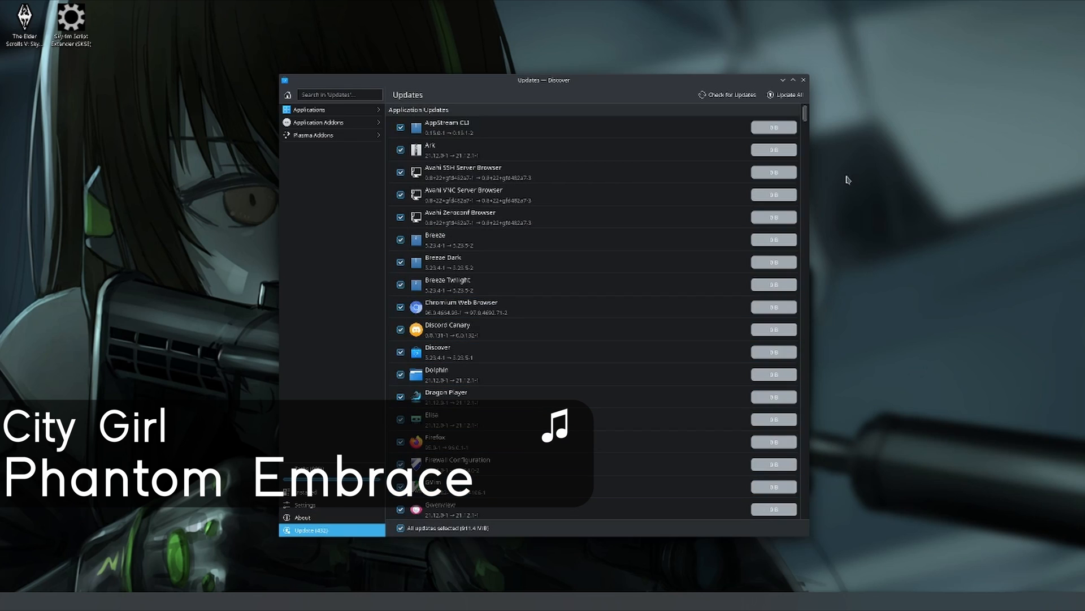
click(785, 95)
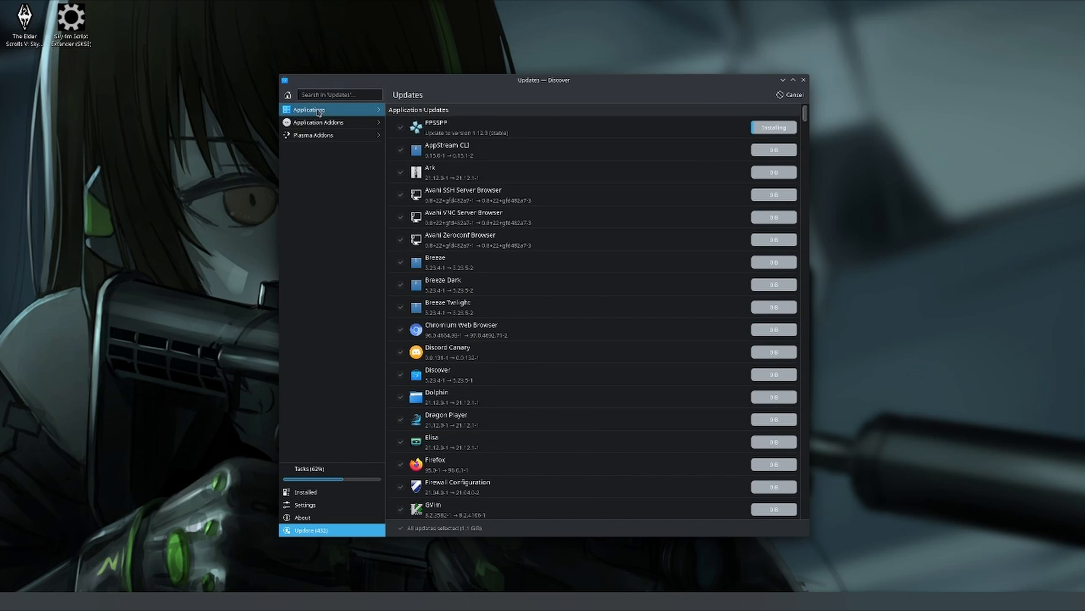
text(yuzu)
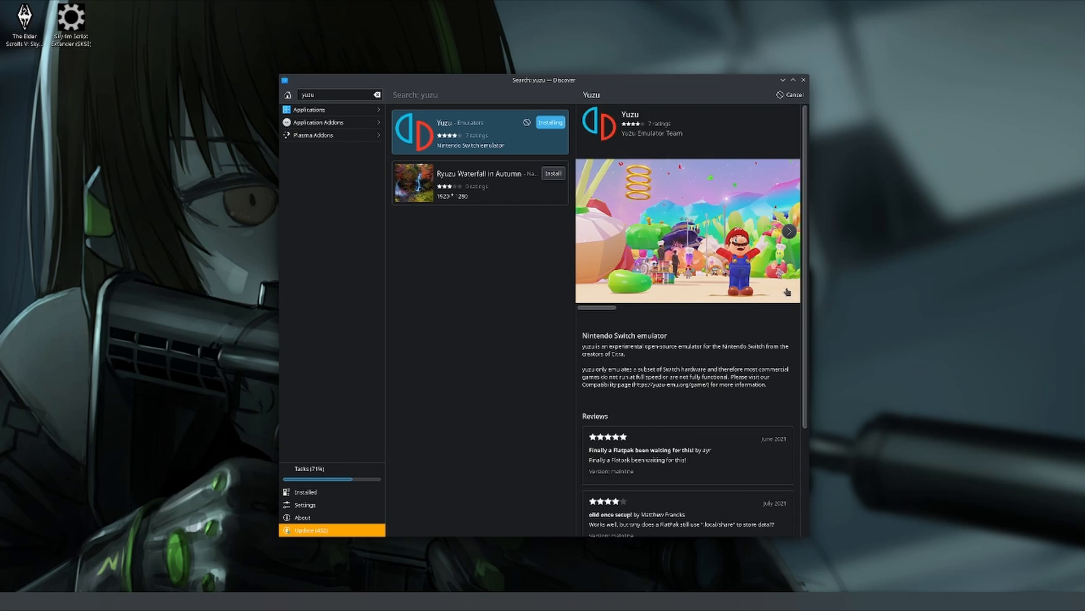
mouse_move(755, 379)
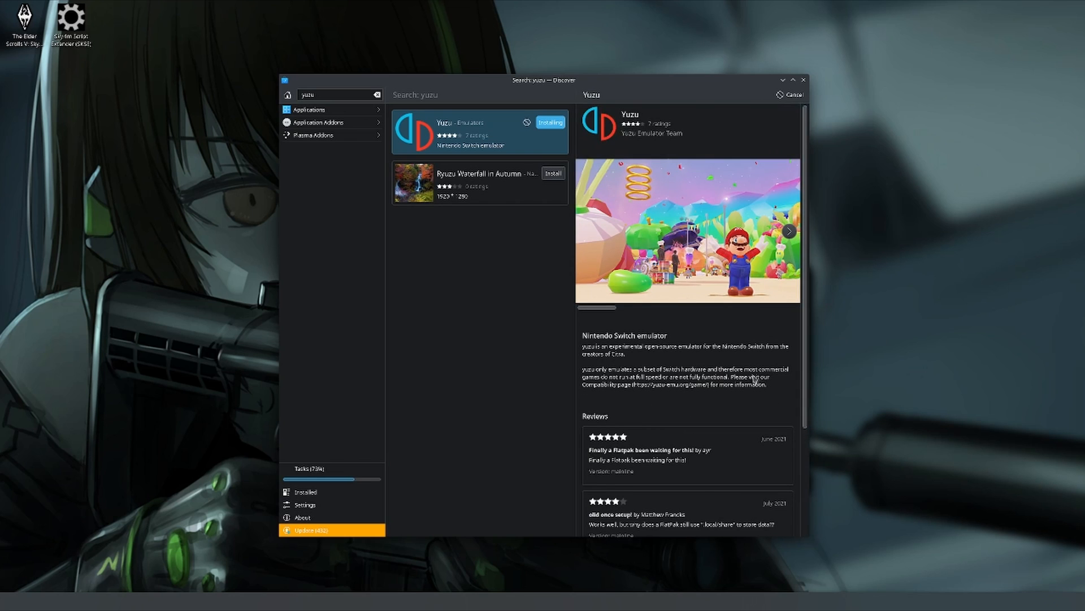
- Flip through two more Yuzu screenshots, then check the running install tasks
scroll(down, 3)
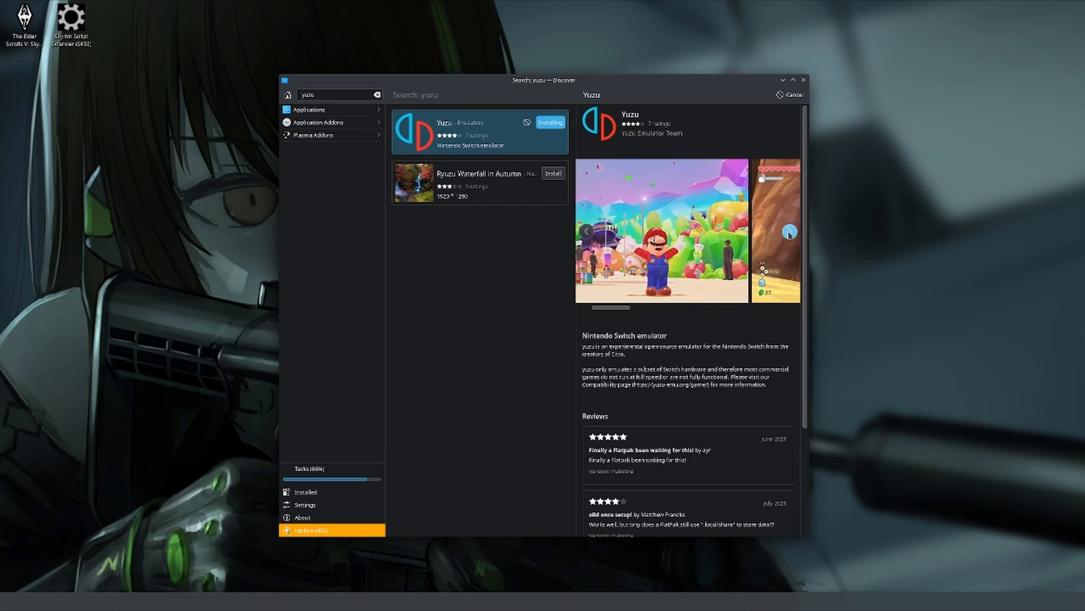
click(789, 231)
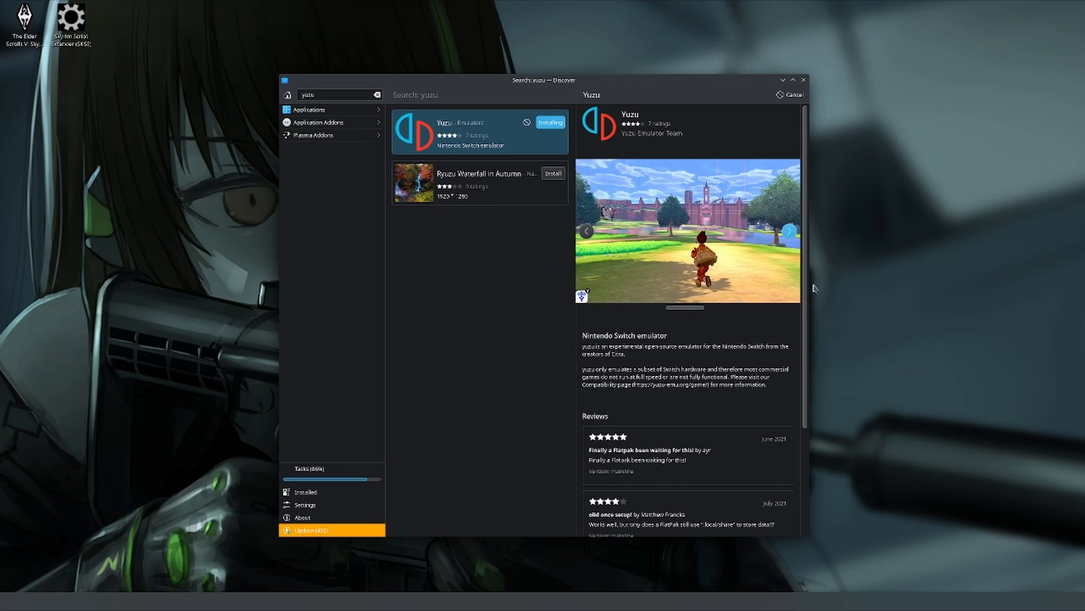
click(788, 230)
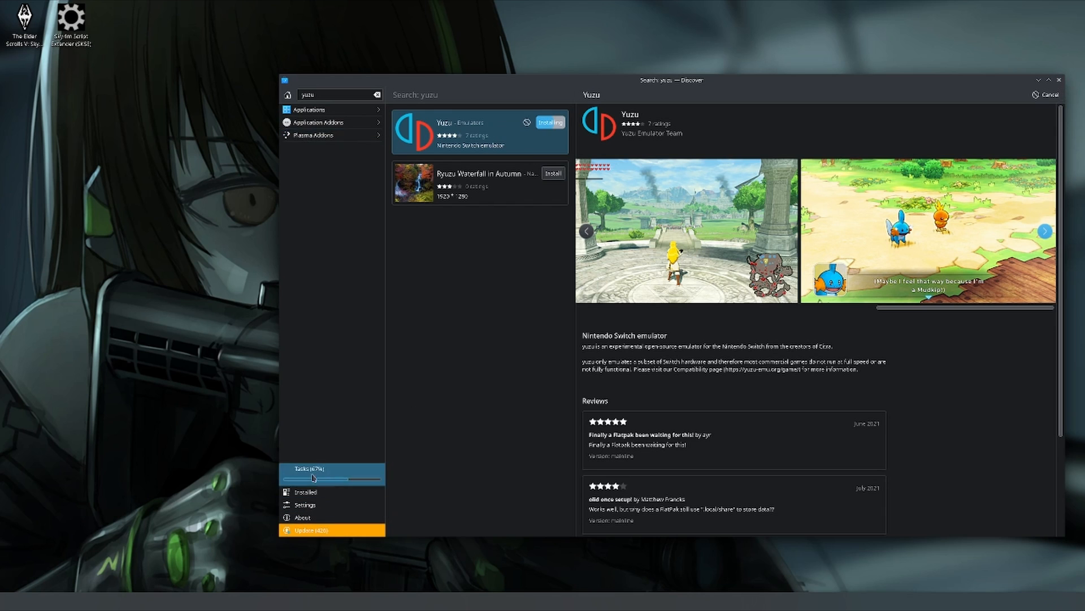
click(316, 474)
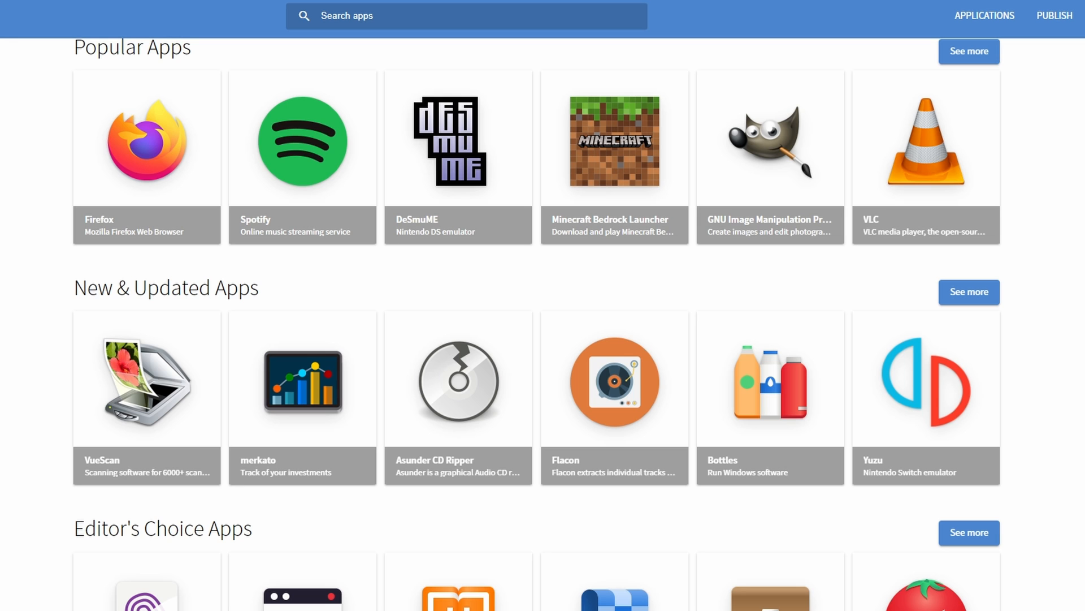
- Search Flathub for 'Osu'
text(Osu)
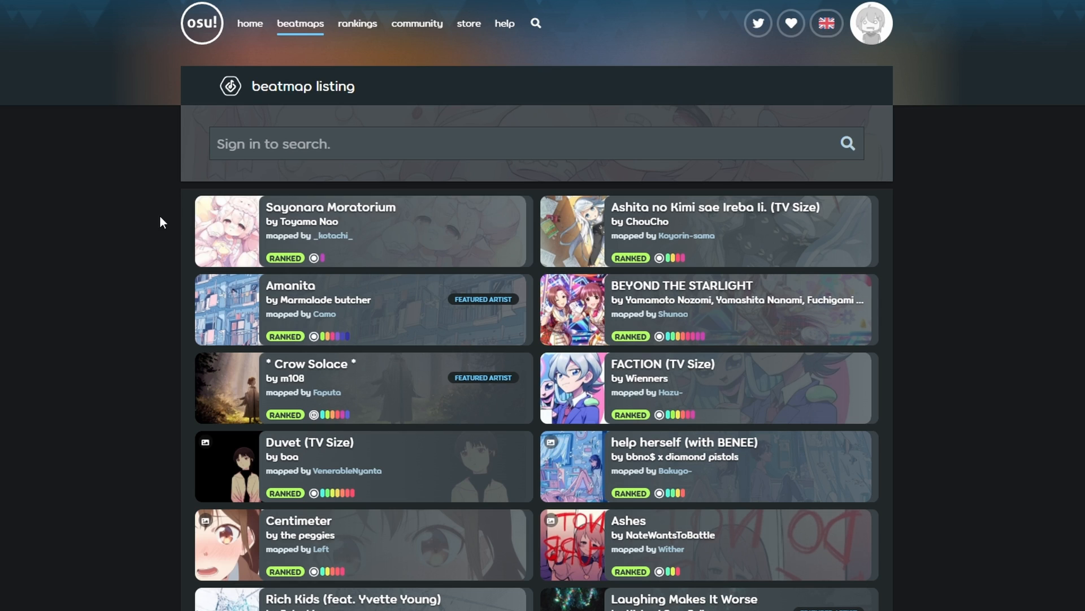
- Scroll down through the ranked beatmaps on the osu! listing page
scroll(down, 3)
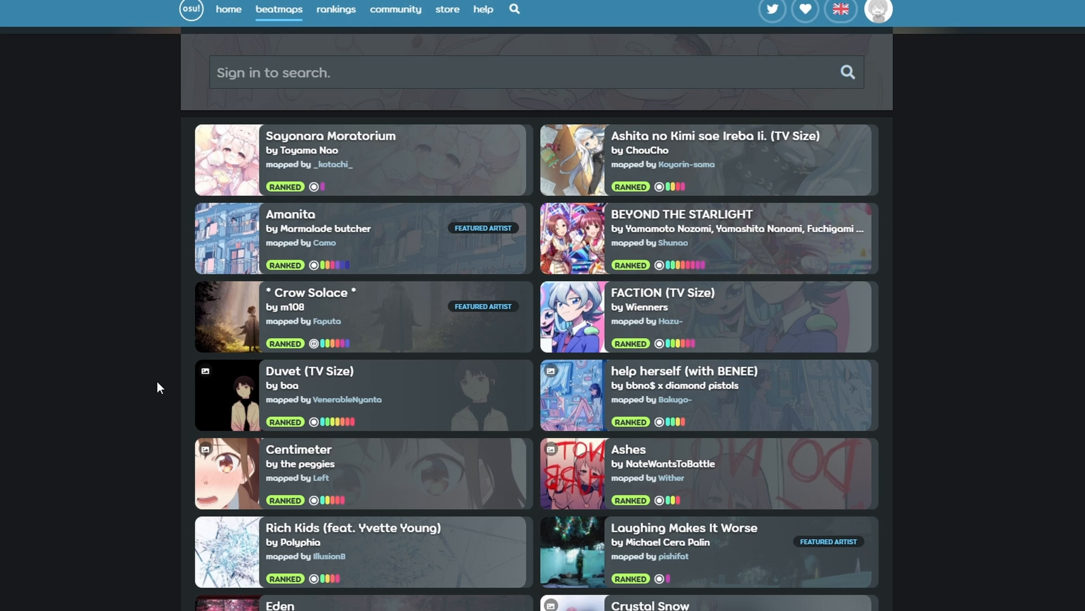
scroll(down, 3)
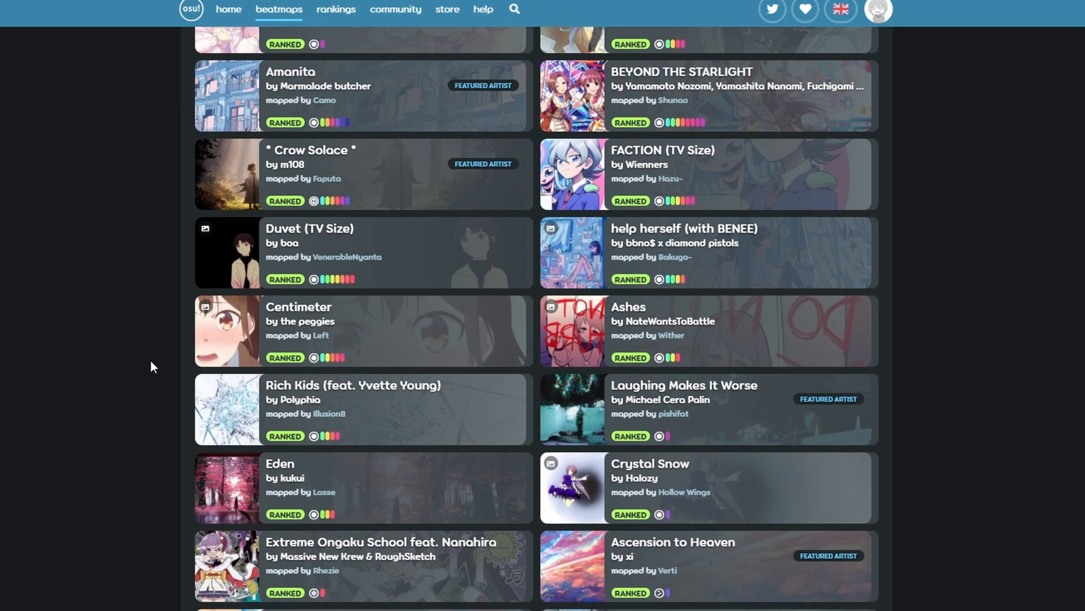
scroll(down, 3)
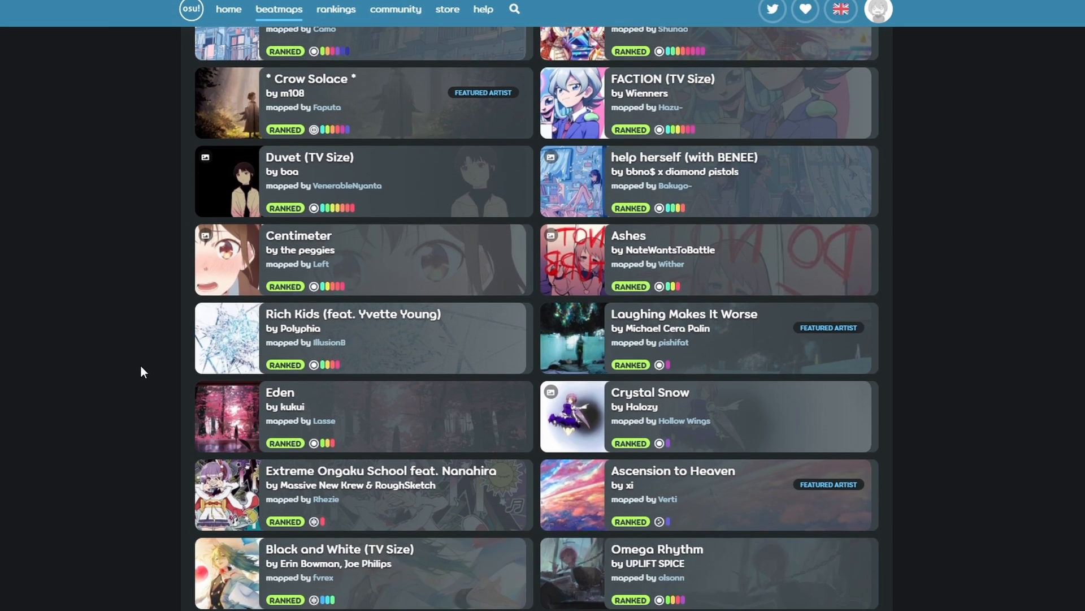
scroll(down, 3)
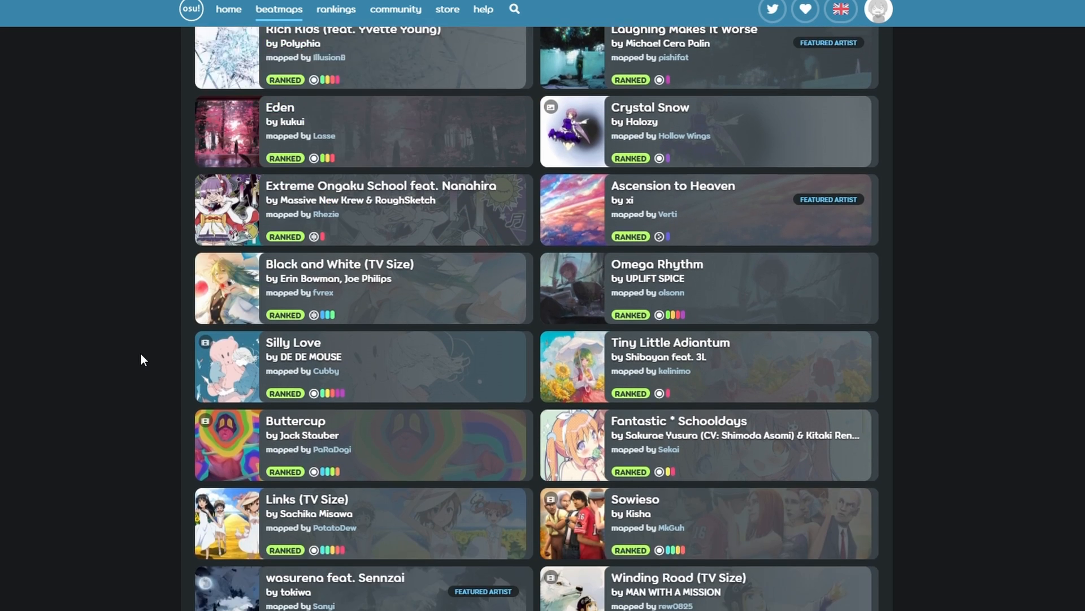
scroll(down, 3)
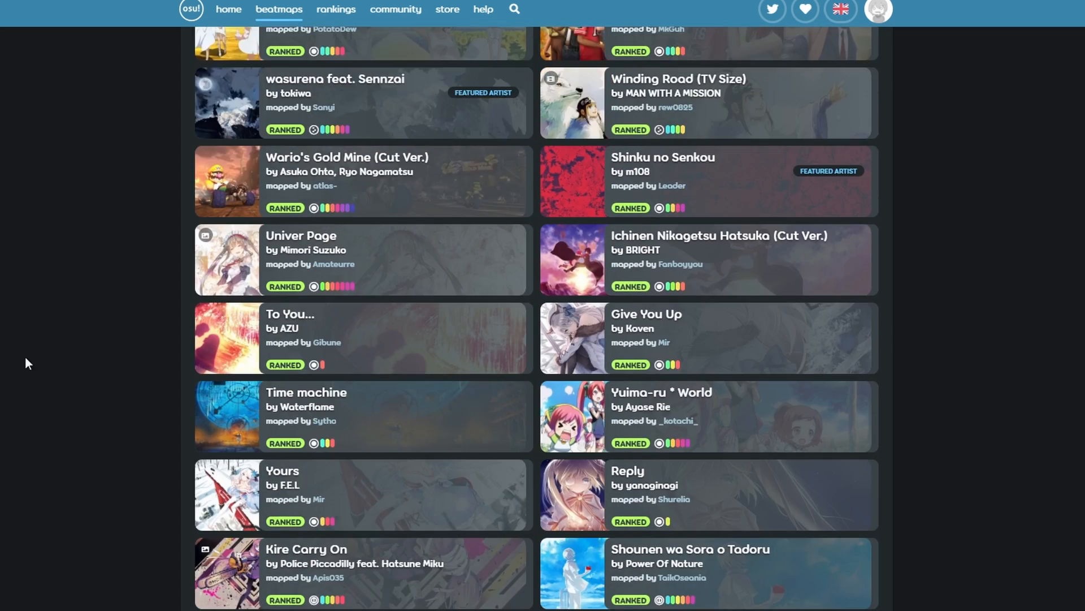
scroll(down, 3)
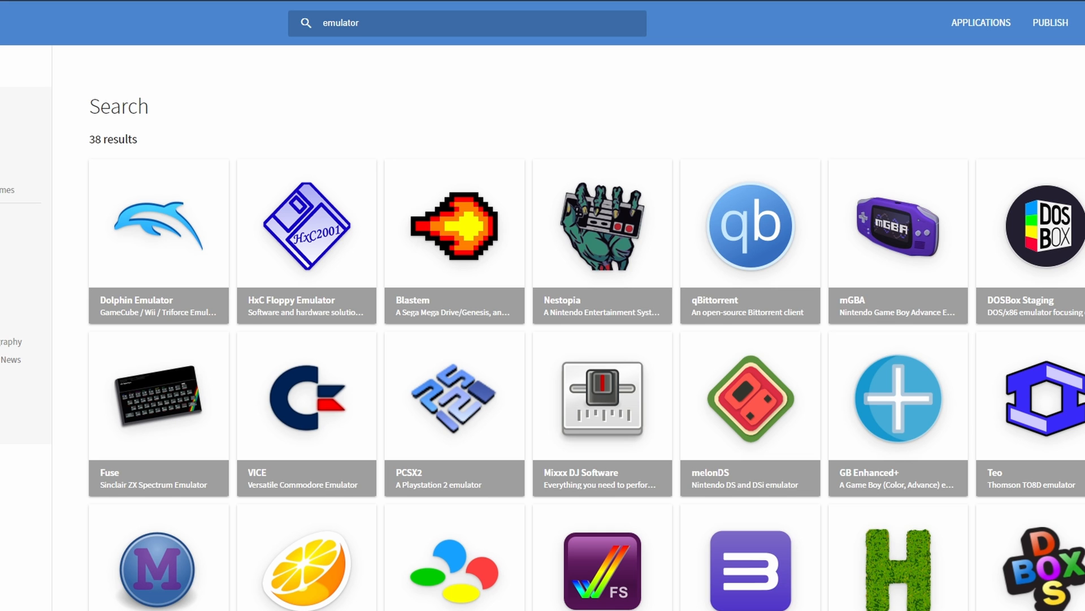
- Scroll through all 38 emulator results to the footer and pick the bsnes entry
scroll(down, 3)
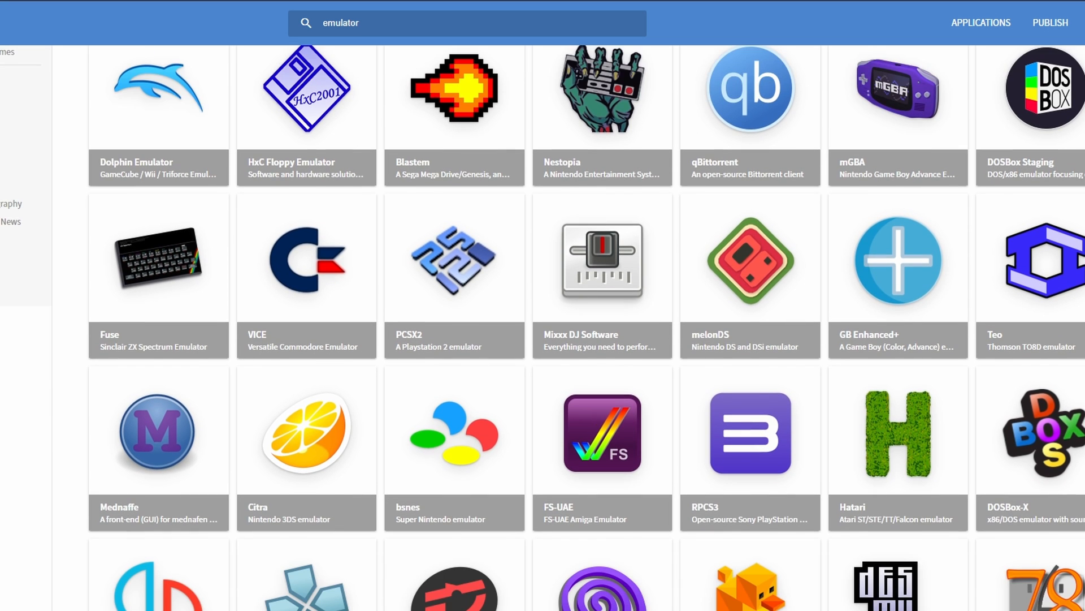
scroll(down, 3)
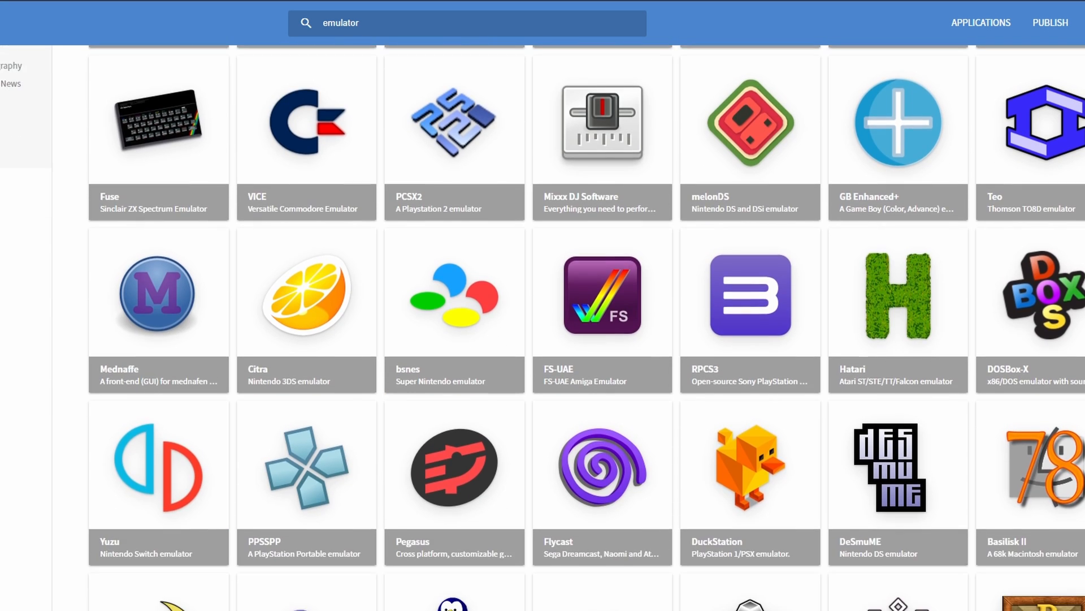
scroll(down, 3)
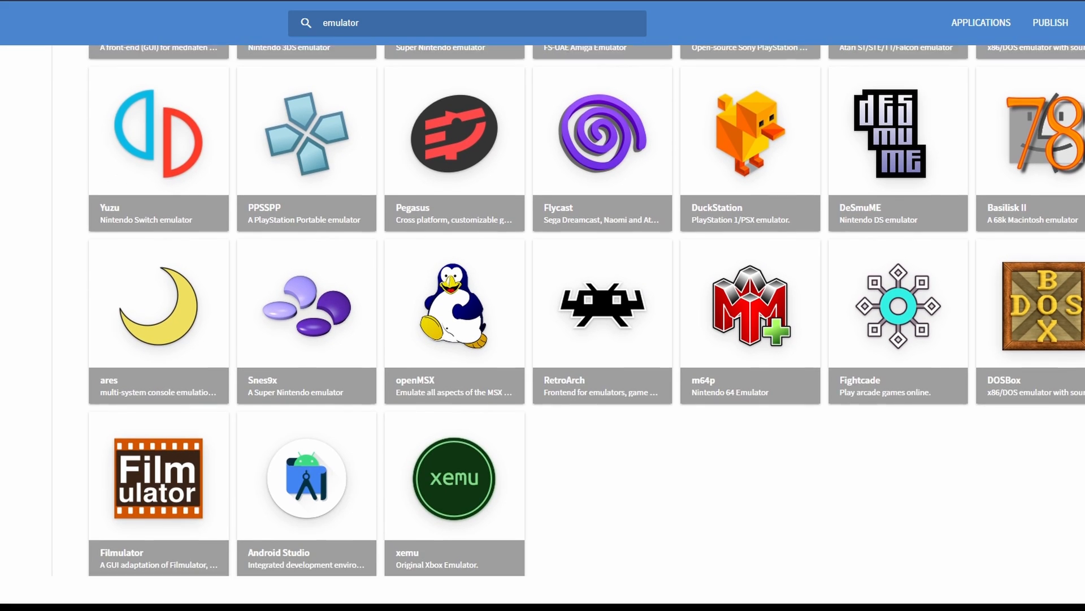
scroll(down, 3)
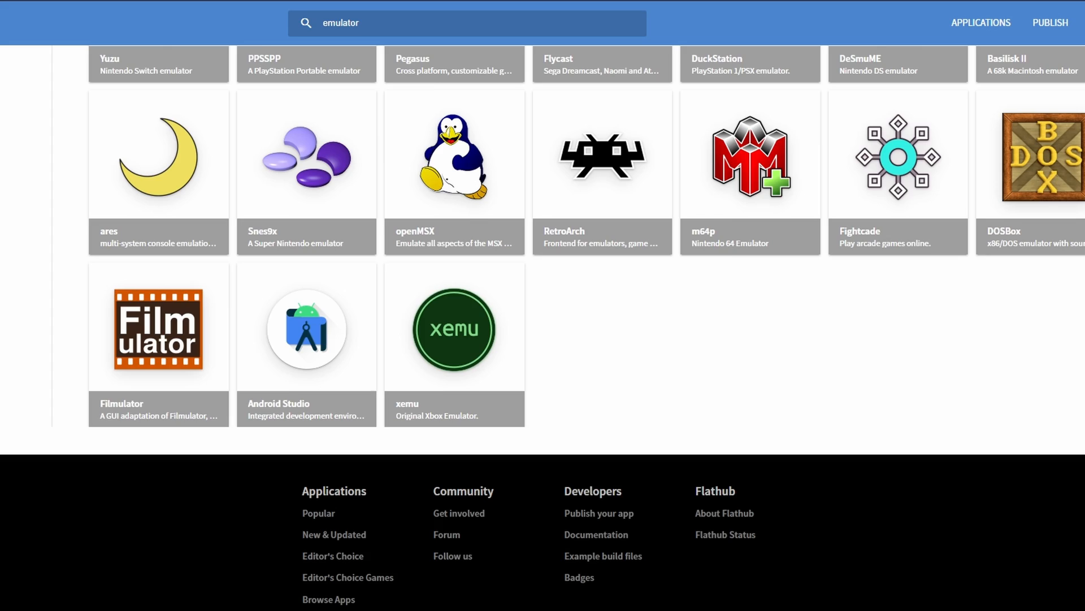
click(158, 63)
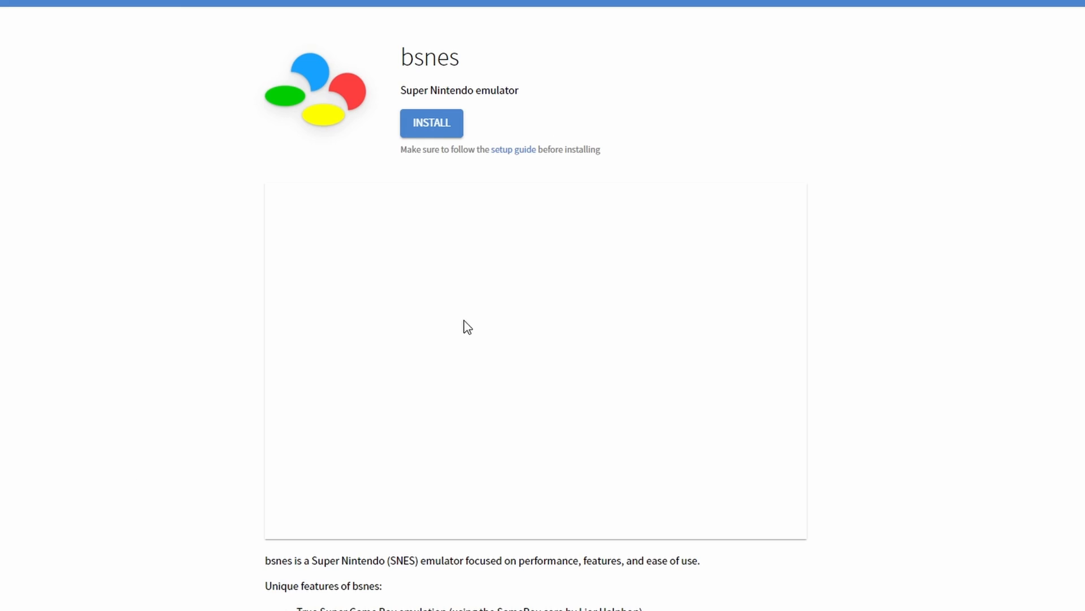
- Scroll the bsnes page past its screenshot to the feature list
scroll(down, 3)
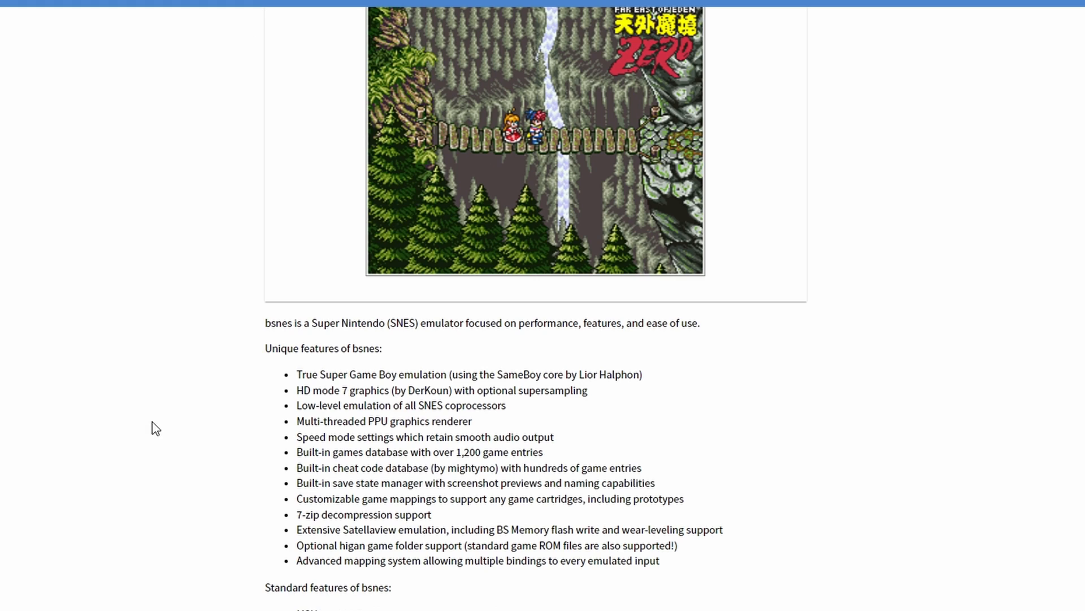
scroll(down, 3)
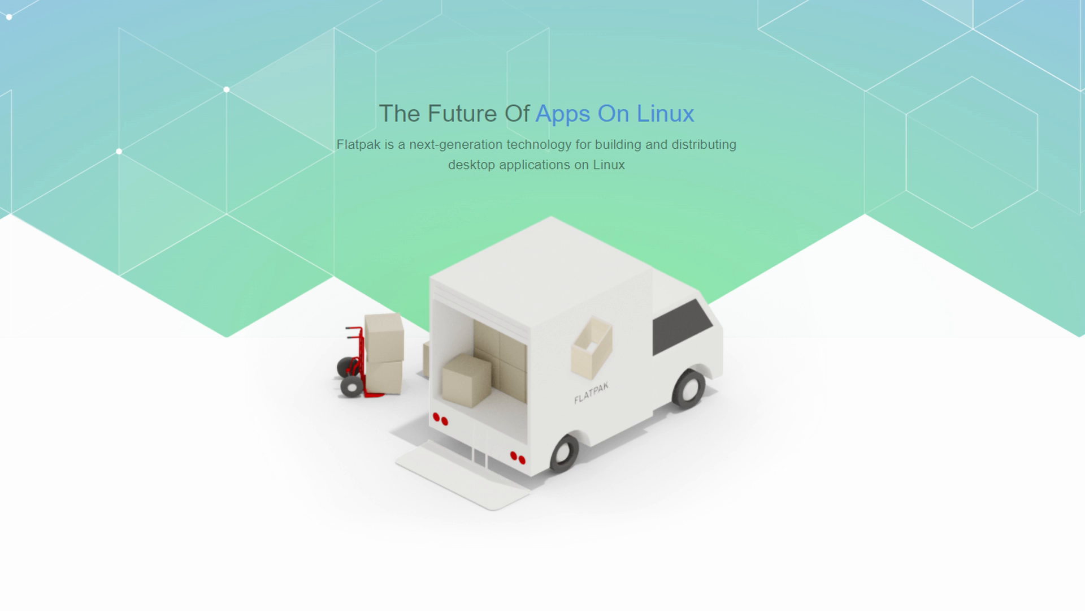
- Scroll the flatpak.org landing page below 'The Future Of Apps On Linux'
scroll(down, 3)
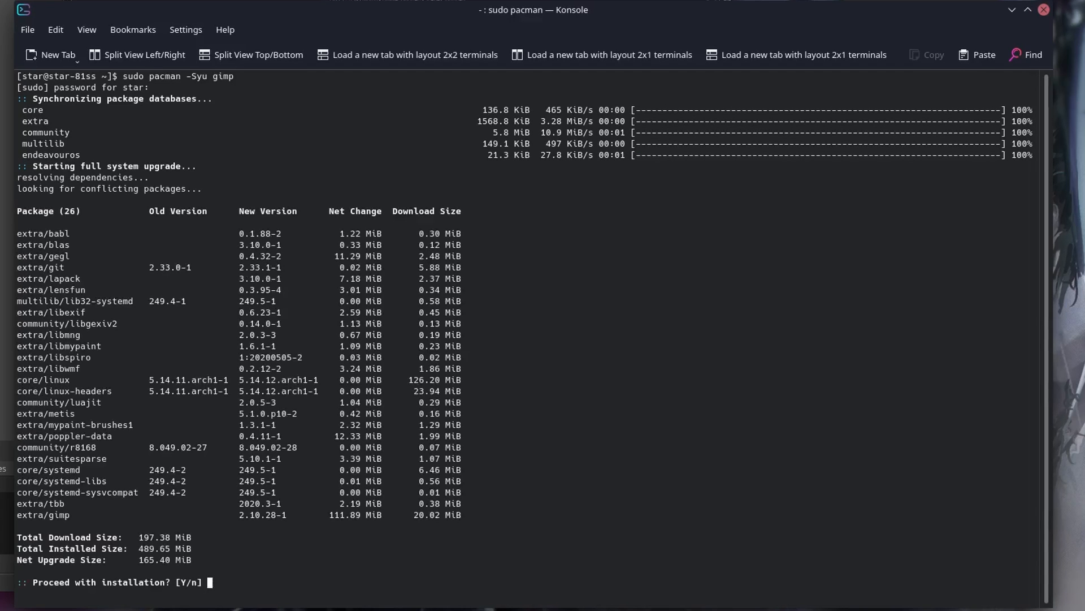
- Answer Y to let pacman proceed with the 26-package GIMP install
text(Y)
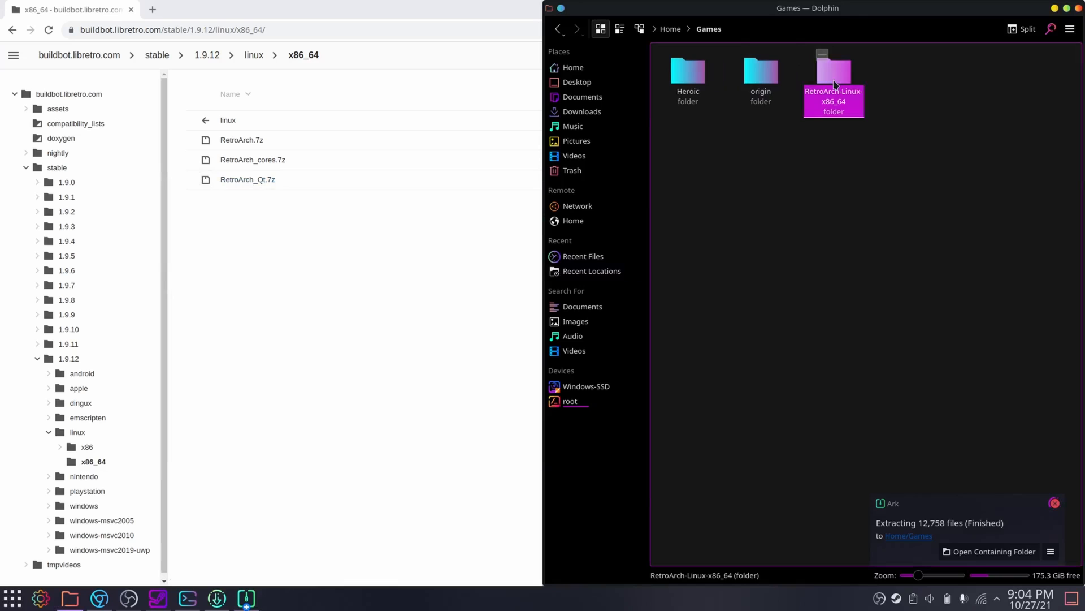
- Run RetroArch from the extracted RetroArch-Linux-x86_64 folder and browse the Load Core list
double_click(833, 73)
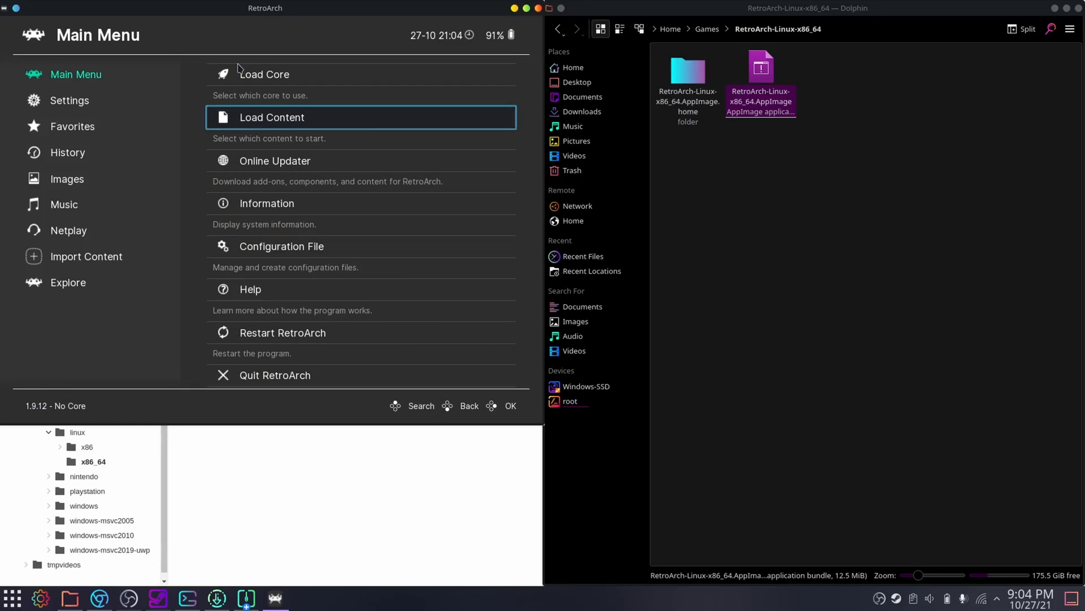
click(265, 75)
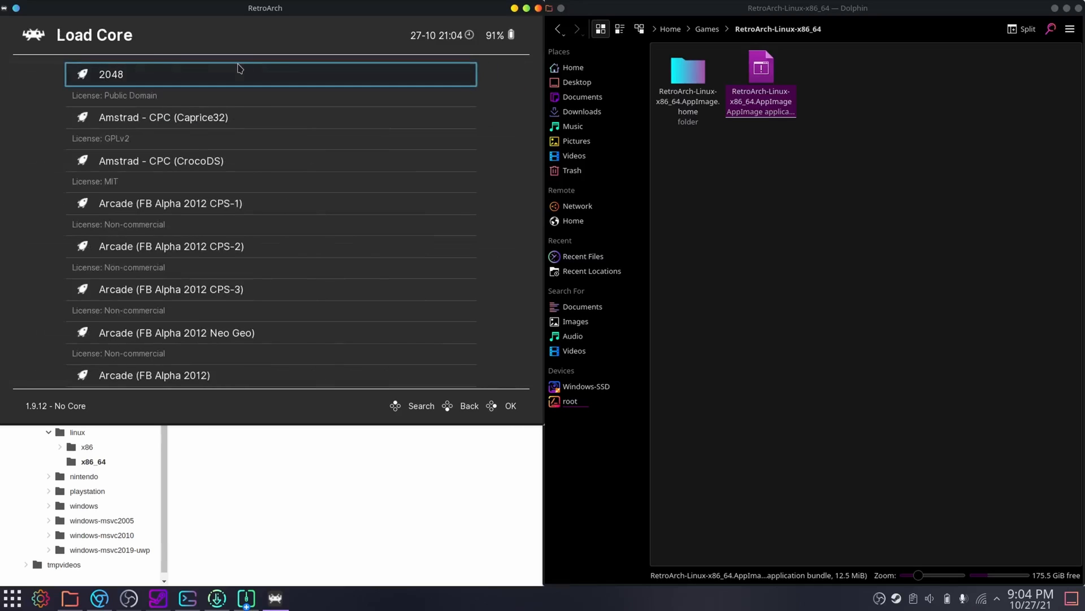
scroll(down, 3)
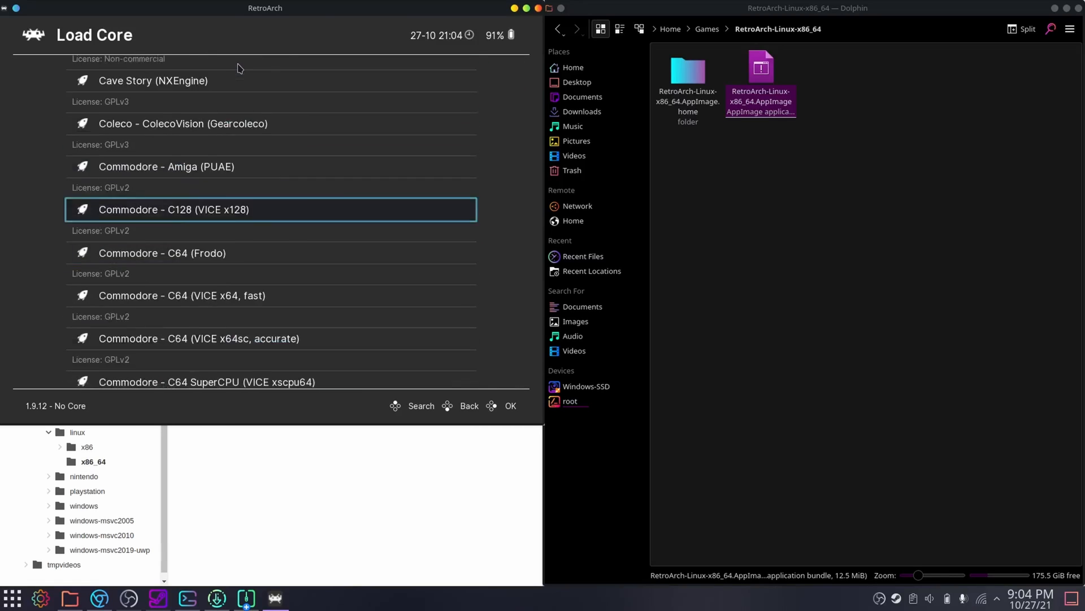